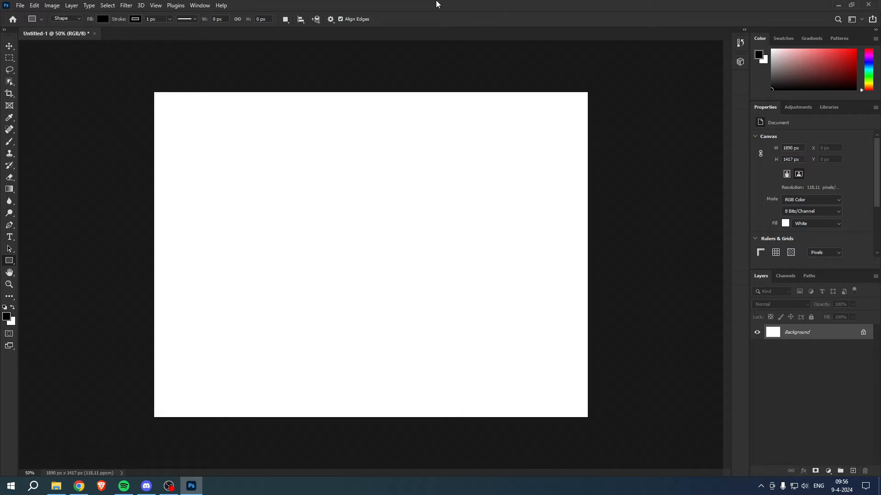
mouse_move(419, 83)
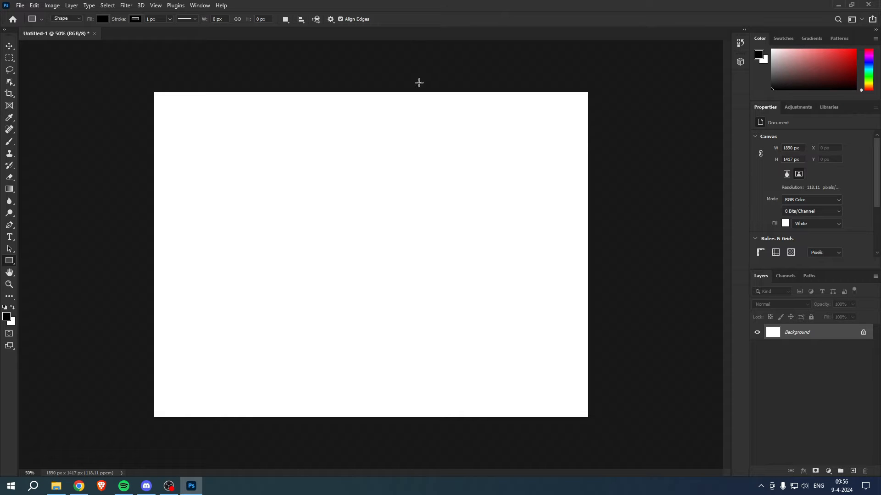
Browse the 'arrow png' Google Images results for reference, then return to the blank Photoshop canvas.
left_click(79, 486)
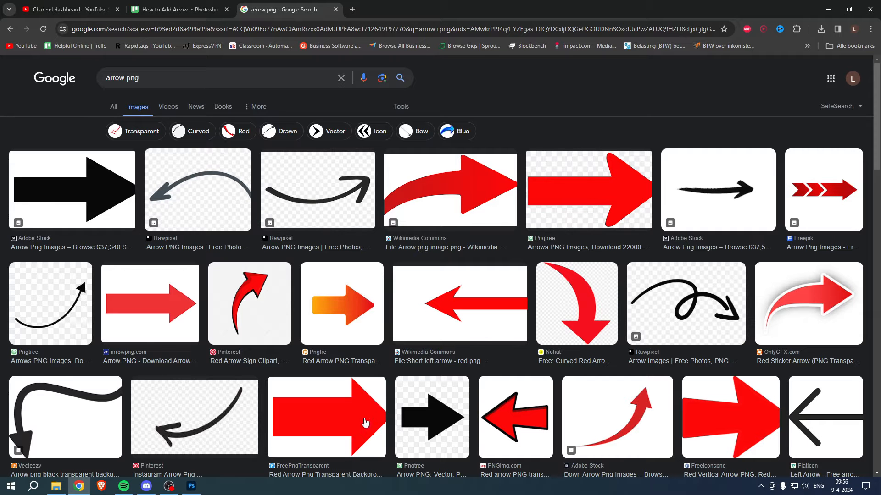
mouse_move(426, 218)
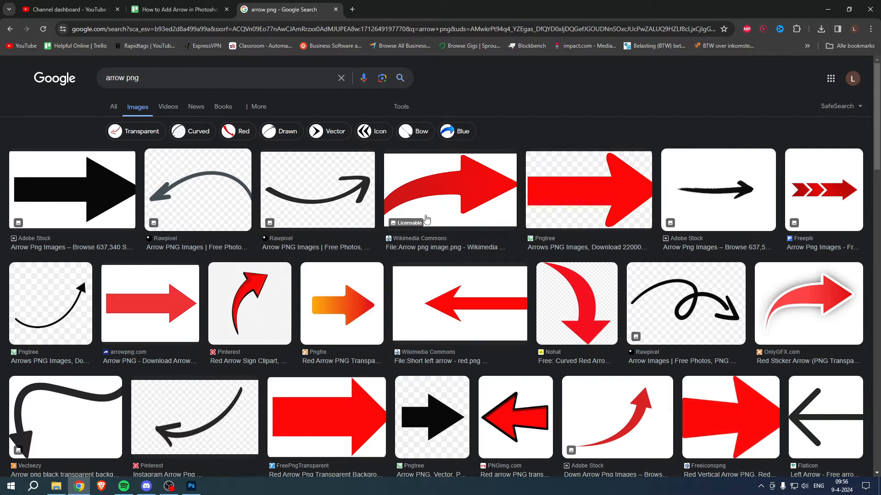
scroll("down", 3)
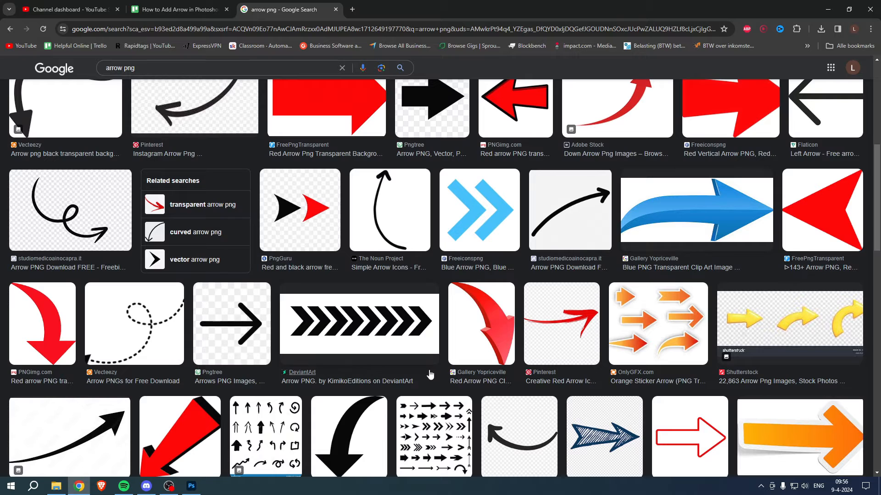
mouse_move(670, 249)
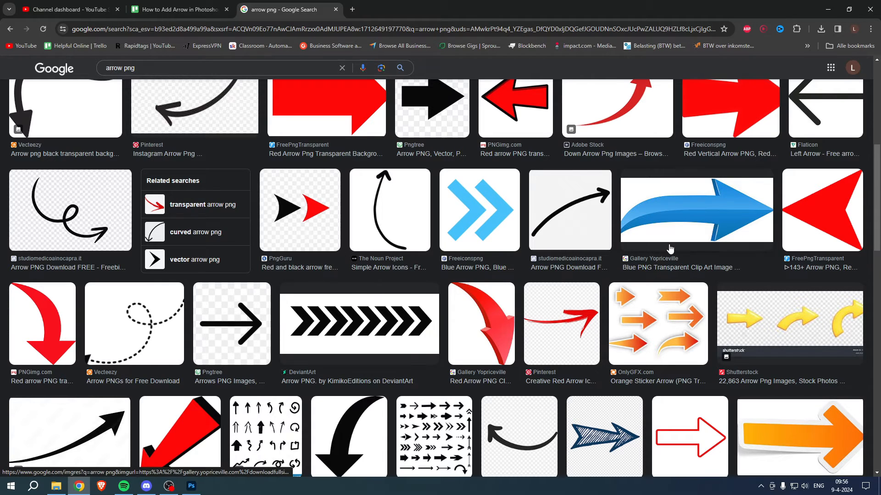
left_click(192, 486)
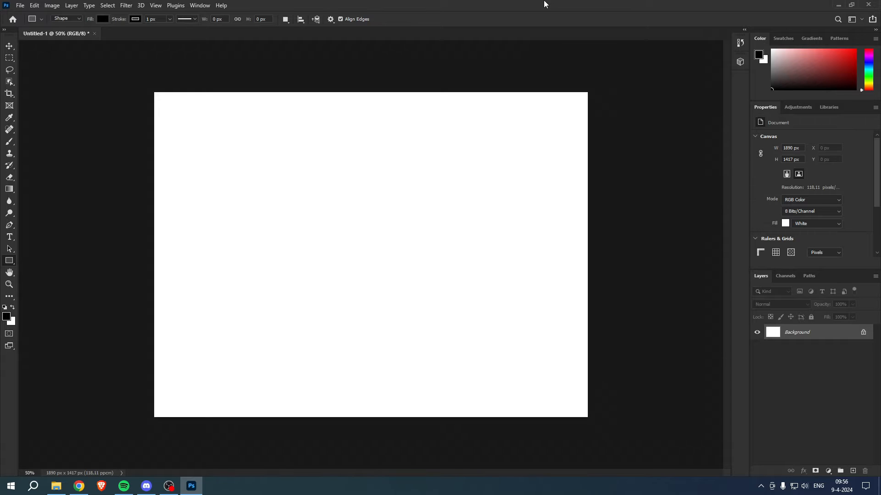
mouse_move(569, 19)
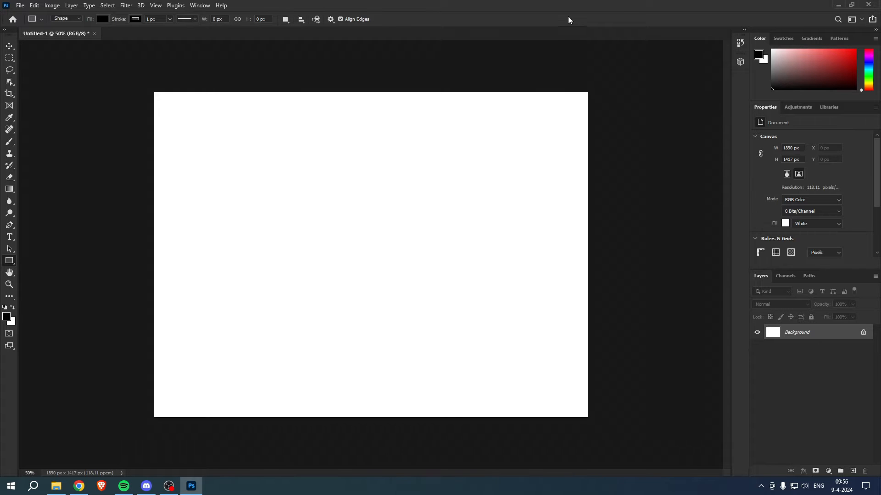
Activate the Line Tool from the shape-tool flyout to draw straight lines.
left_click(9, 46)
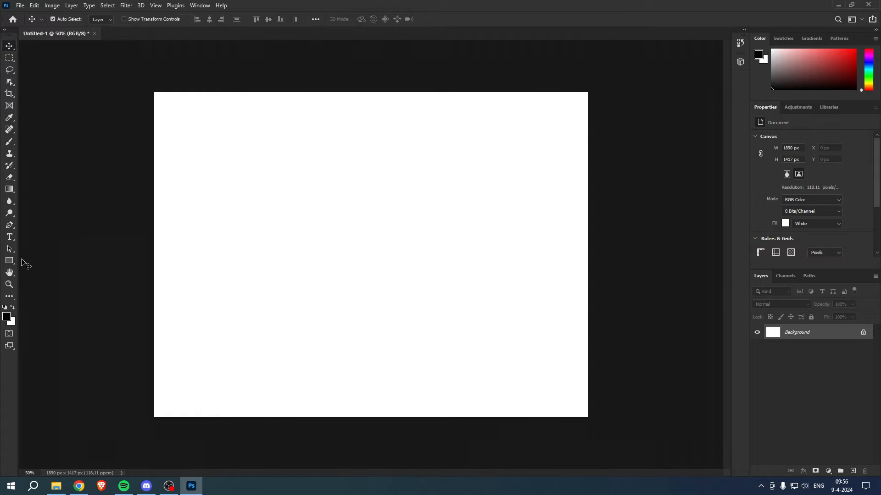
mouse_move(9, 260)
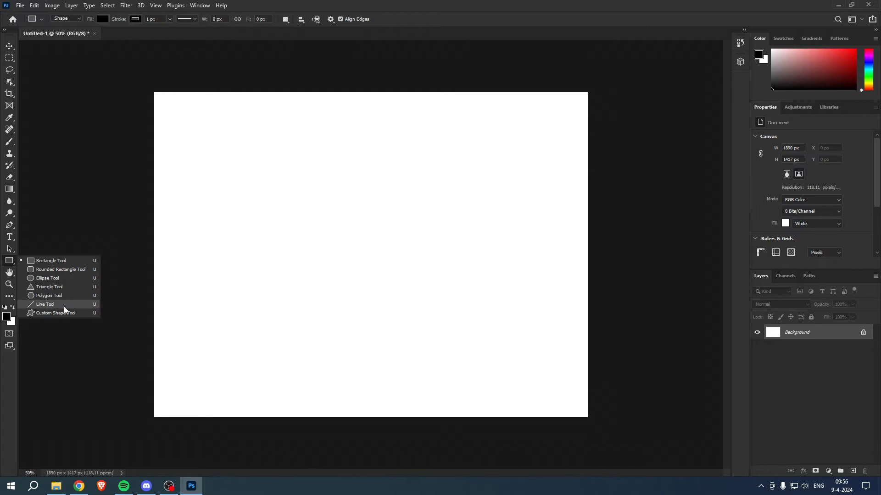
left_click(44, 303)
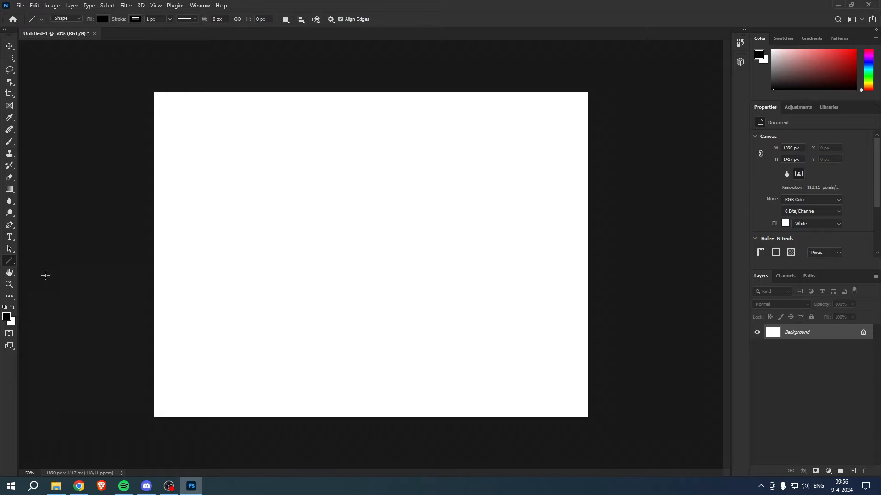
mouse_move(46, 245)
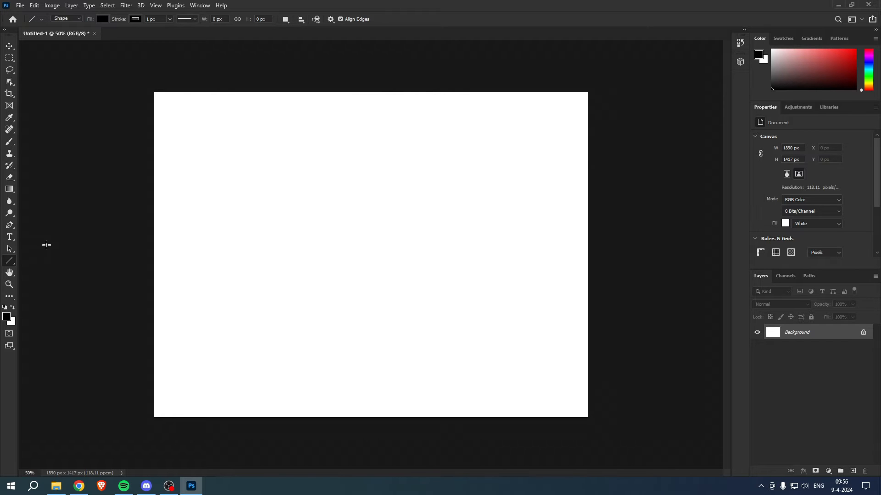
mouse_move(332, 28)
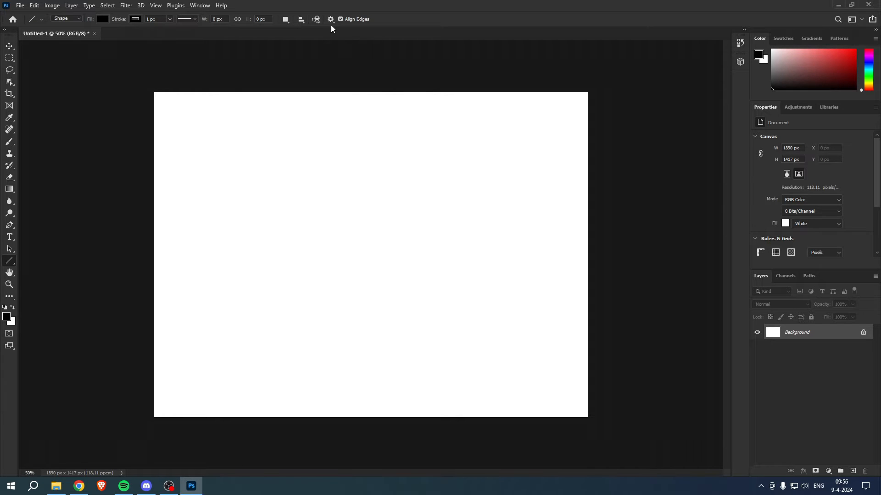
Enable an End-only arrowhead at 100 px width and length in the line's arrowhead options.
left_click(330, 18)
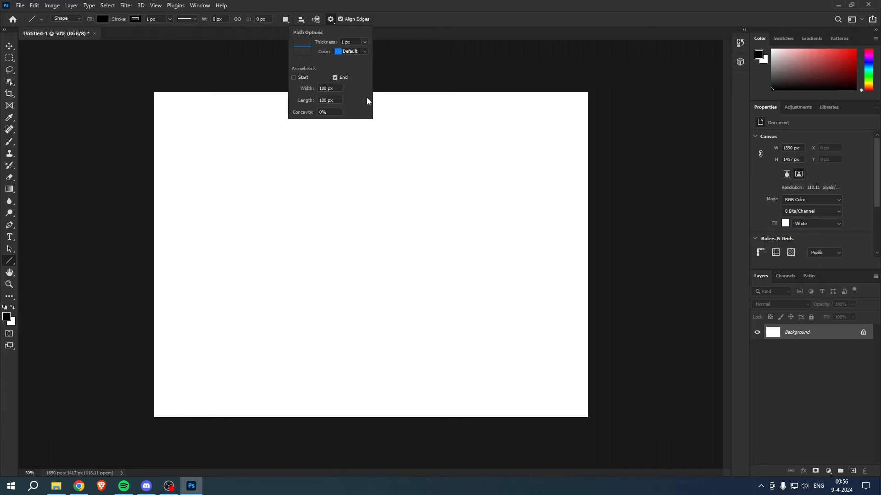
mouse_move(337, 96)
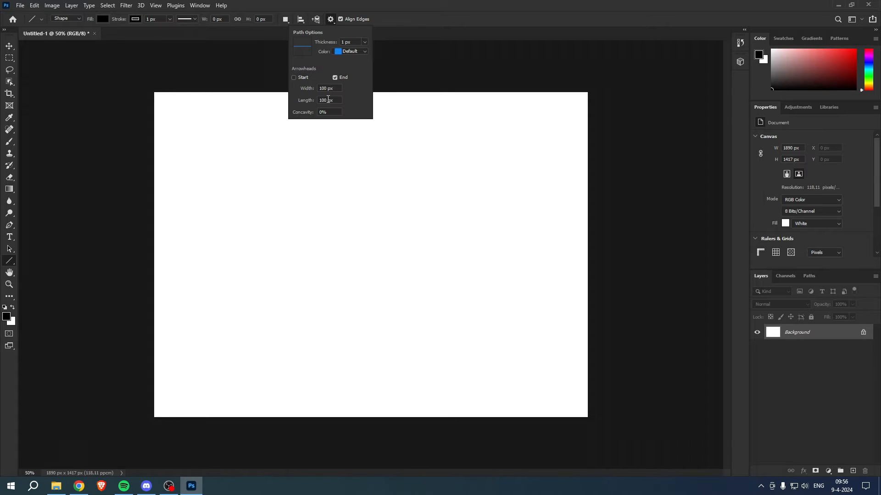
mouse_move(320, 82)
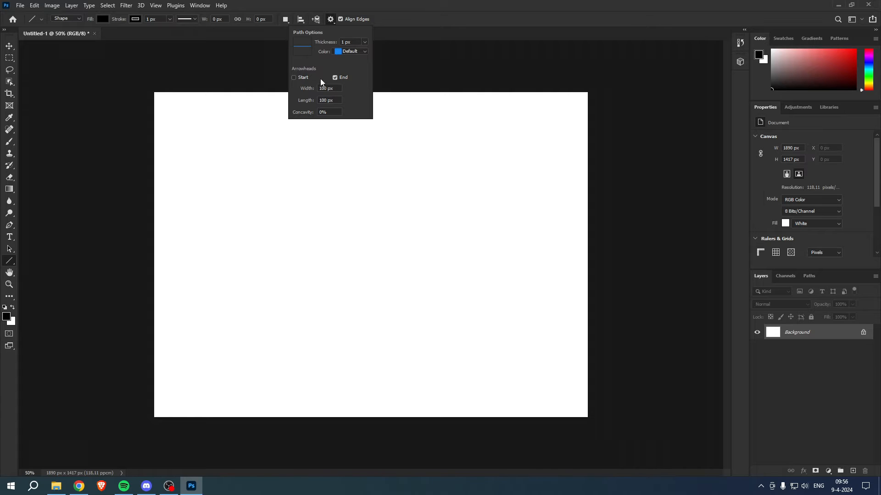
left_click(334, 77)
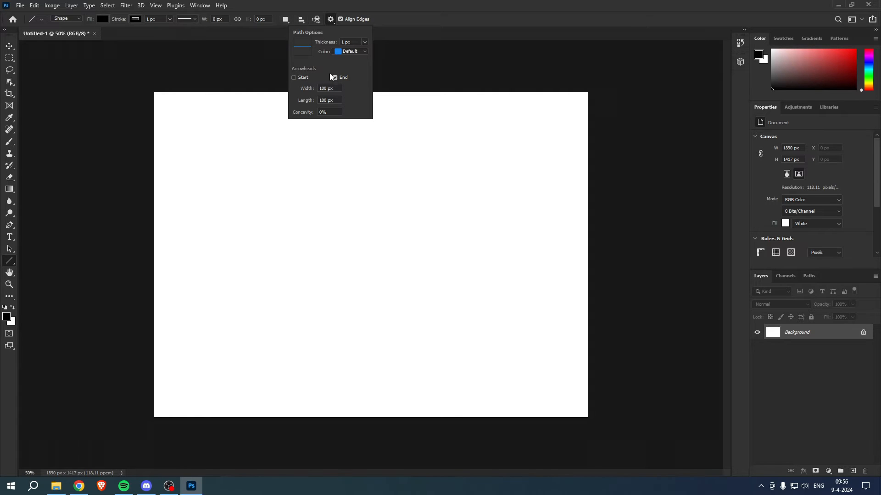
left_click(334, 77)
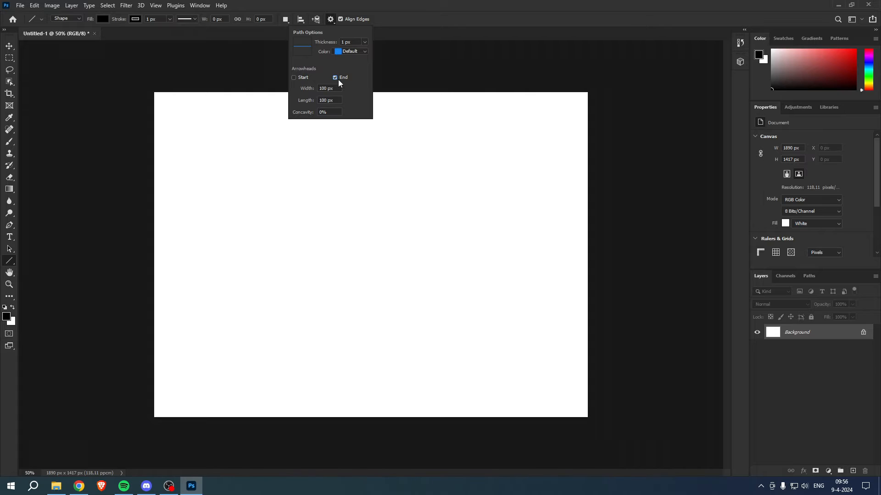
mouse_move(335, 81)
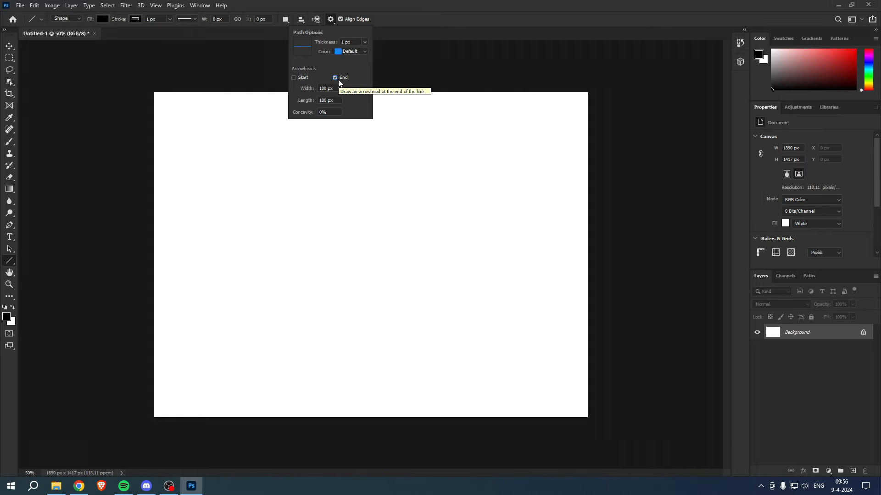
mouse_move(348, 79)
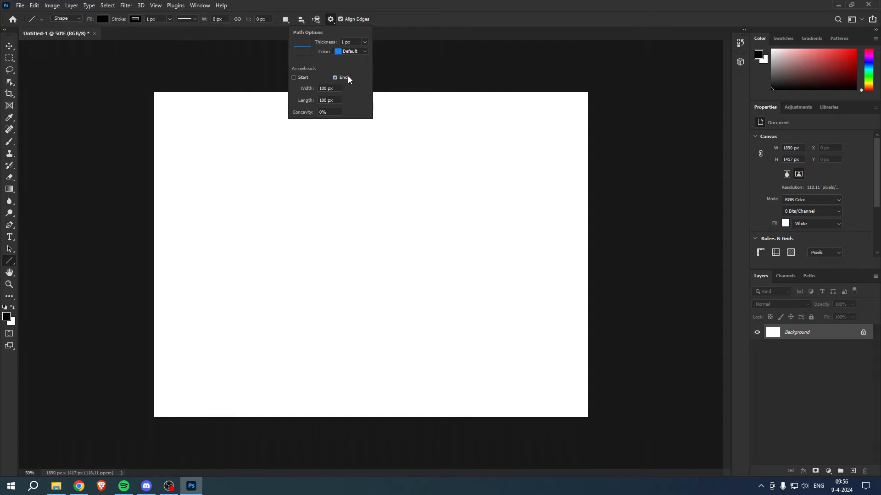
mouse_move(229, 253)
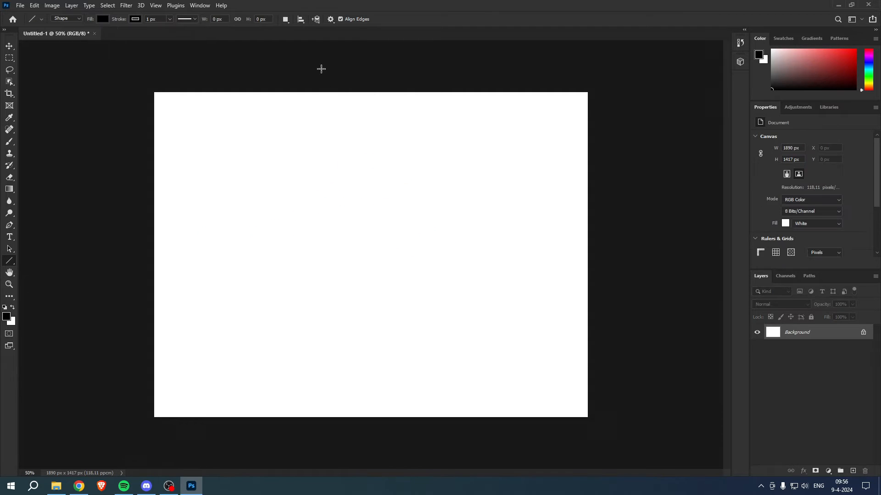
left_click(330, 18)
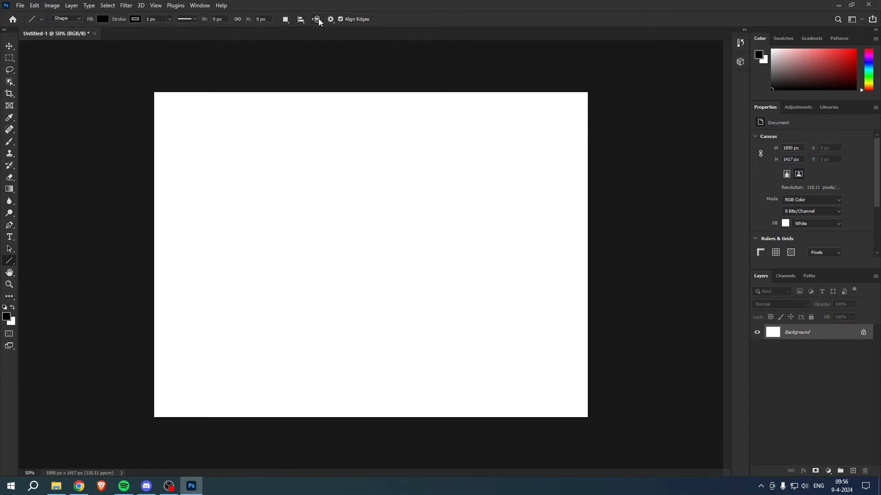
left_click(314, 18)
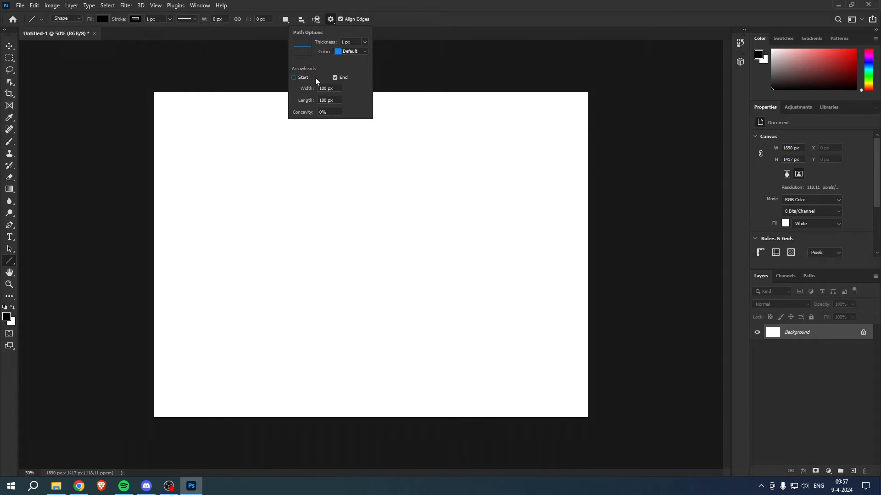
left_click(244, 236)
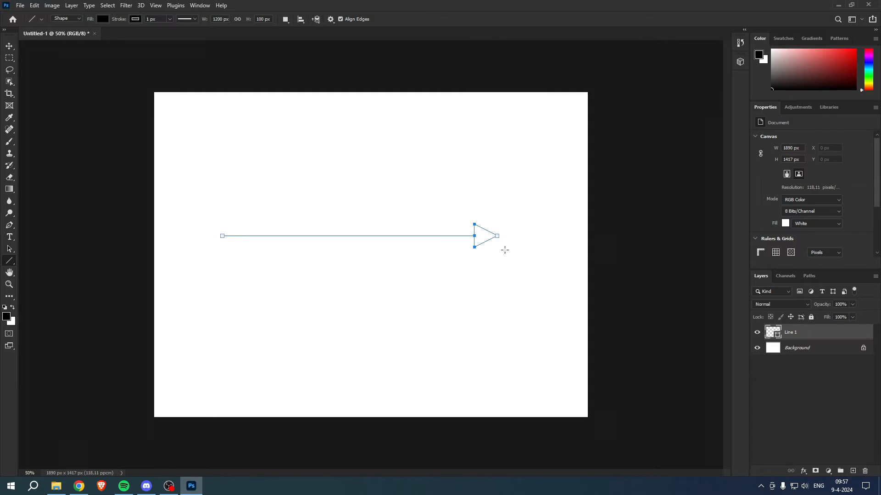
Give the drawn horizontal arrow on Line 1 a 57 px stroke for a bold black arrow.
left_click(287, 164)
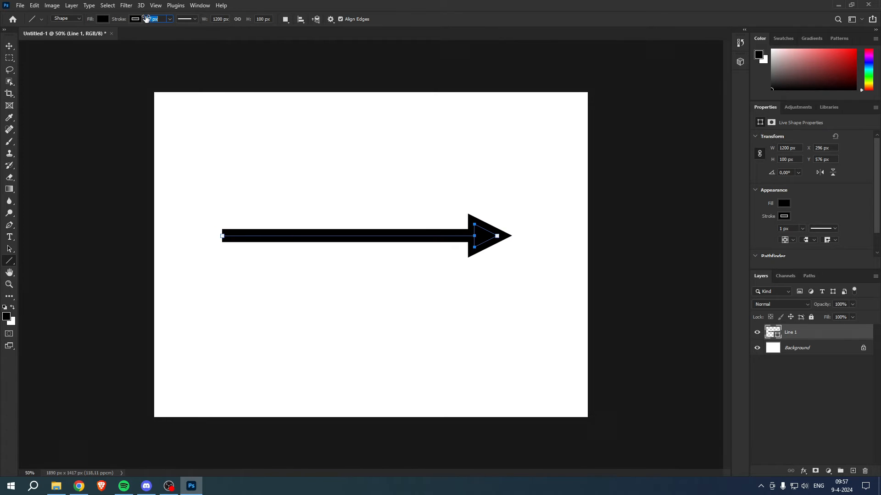
type("57")
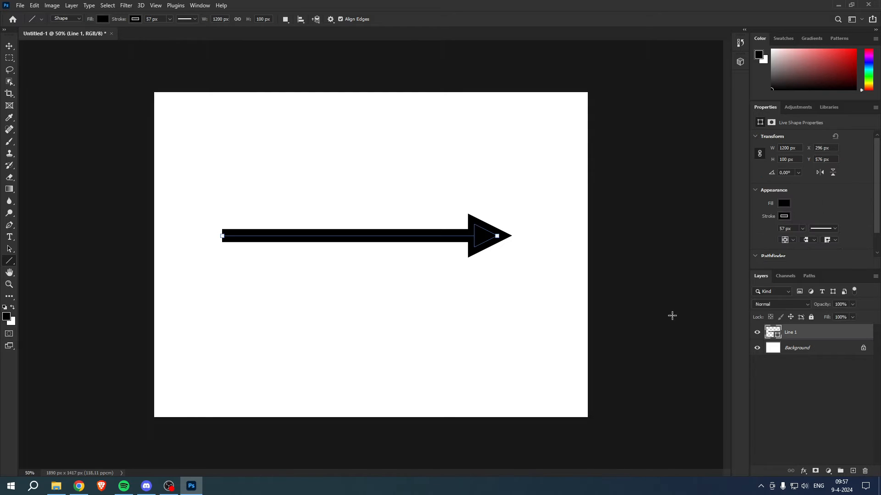
mouse_move(9, 58)
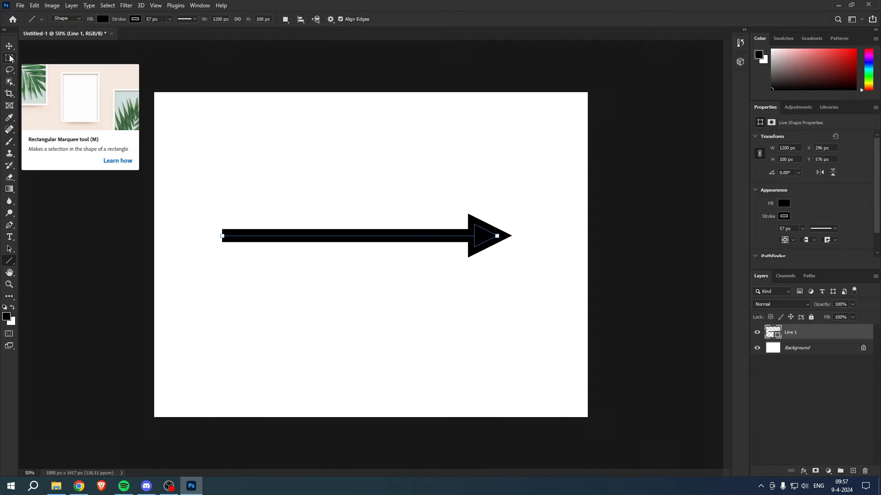
Warp the straight black arrow with the Arc preset to bend it upward.
left_click(9, 58)
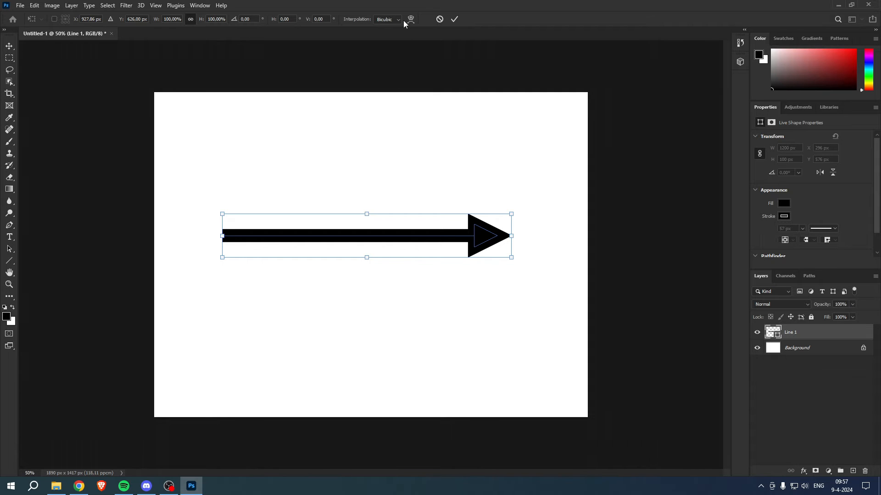
left_click(411, 19)
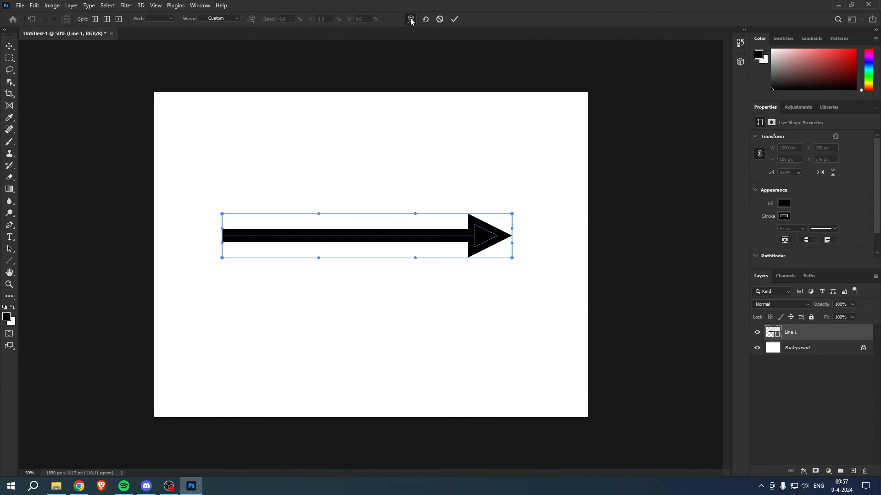
left_click(219, 19)
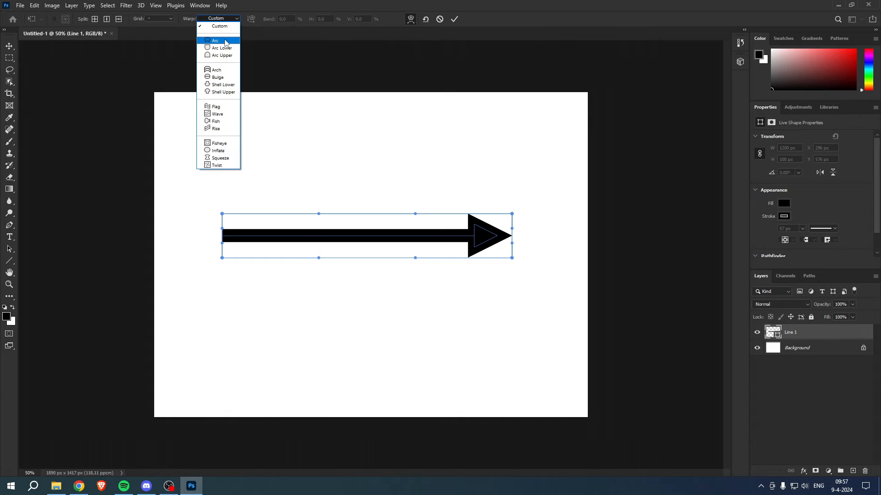
left_click(215, 39)
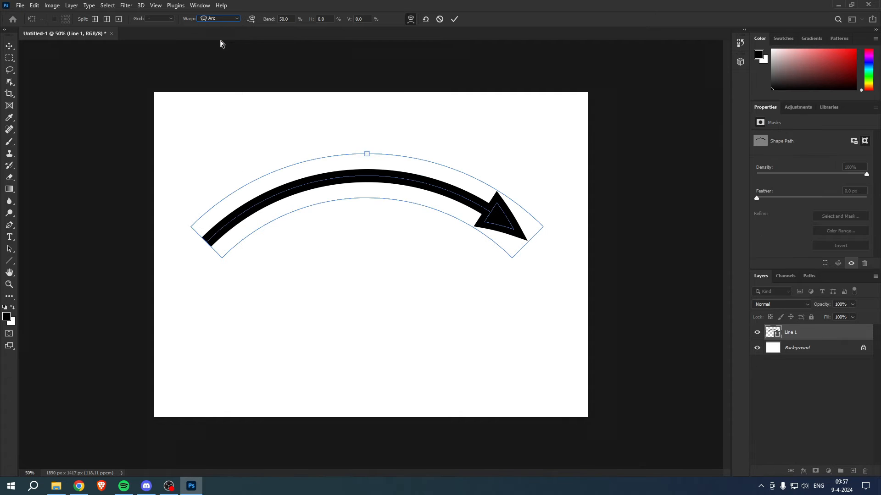
Preview the Arch and Flag warp presets, then settle back on Arc for the curved arrow.
left_click(218, 18)
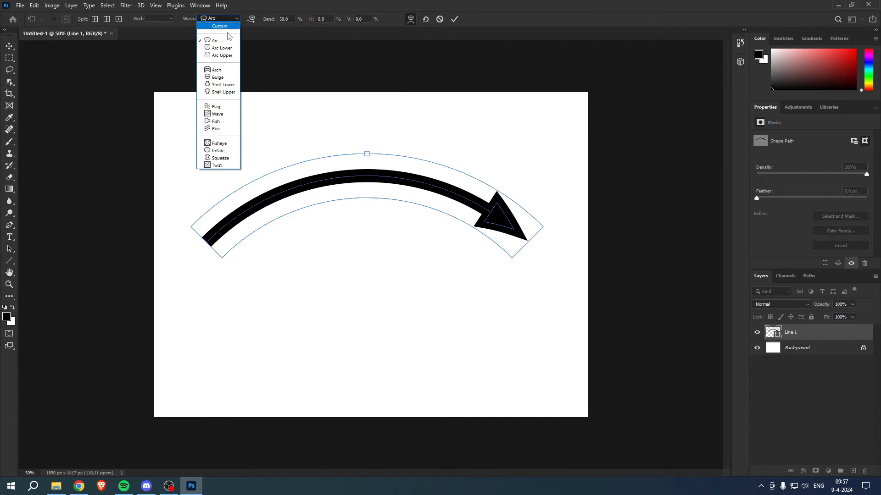
left_click(215, 69)
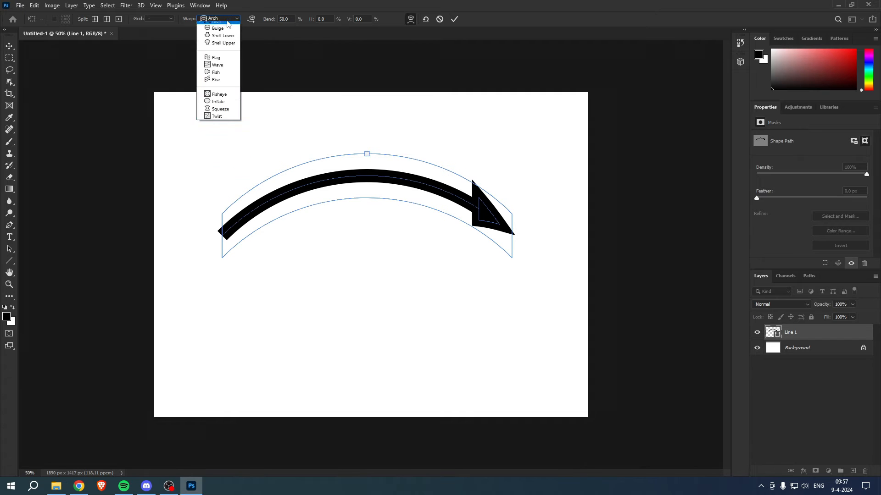
left_click(215, 57)
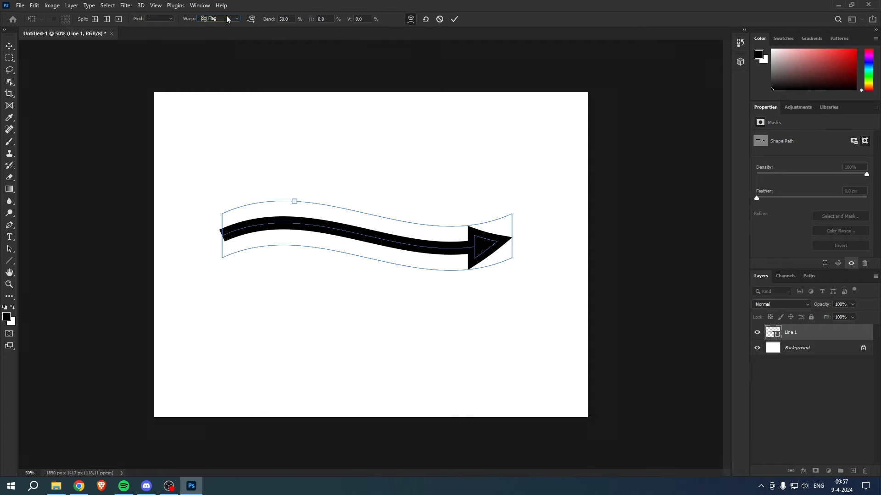
left_click(218, 18)
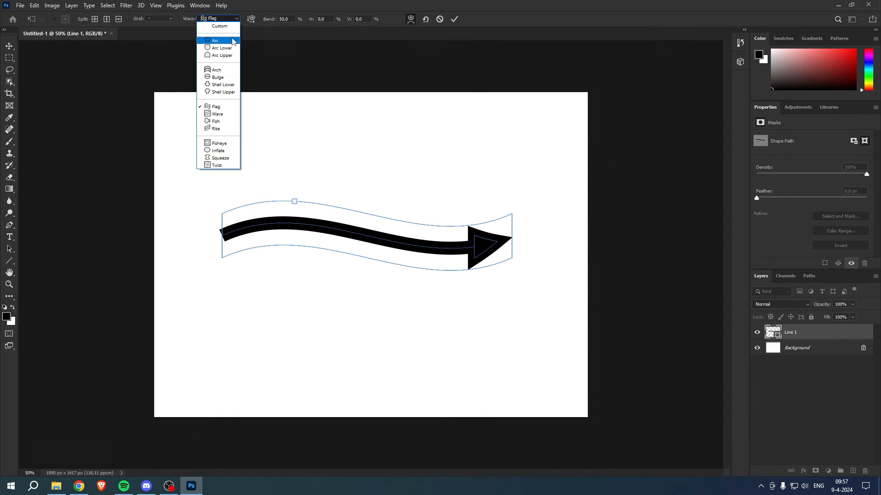
left_click(215, 40)
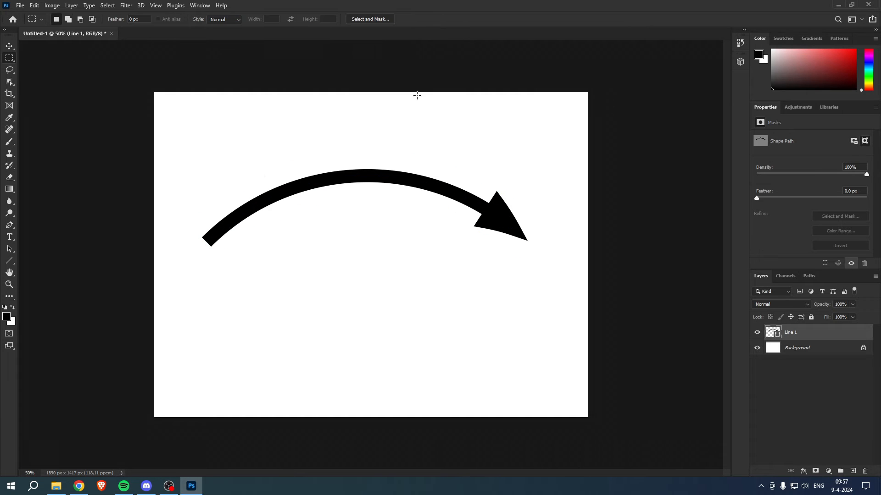
mouse_move(410, 119)
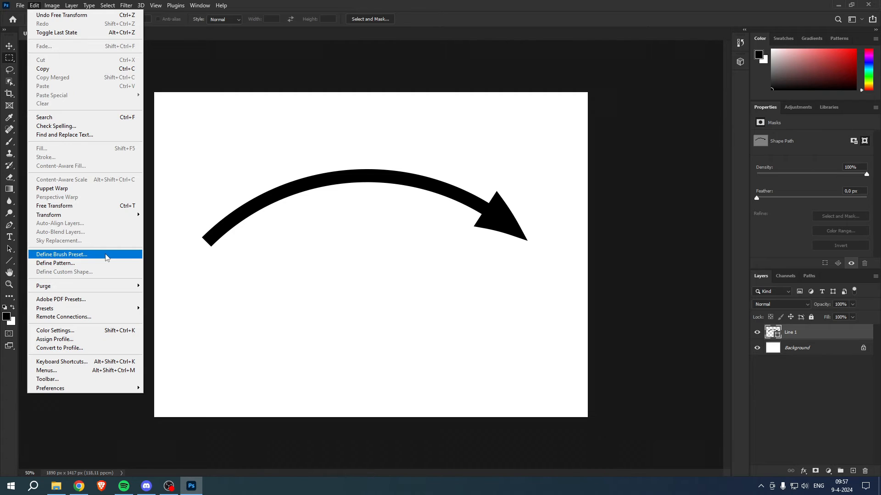
Define the curved arrow as a new brush preset keeping the name Sampled Brush 1.
left_click(62, 254)
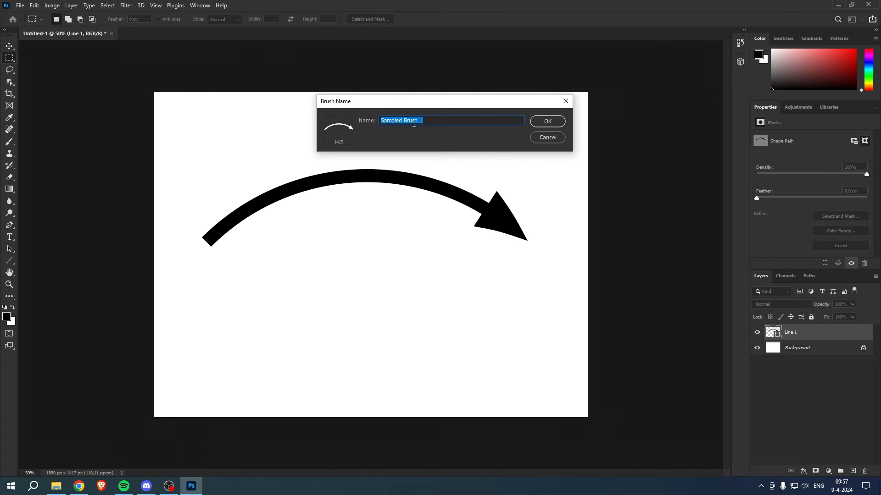
mouse_move(553, 127)
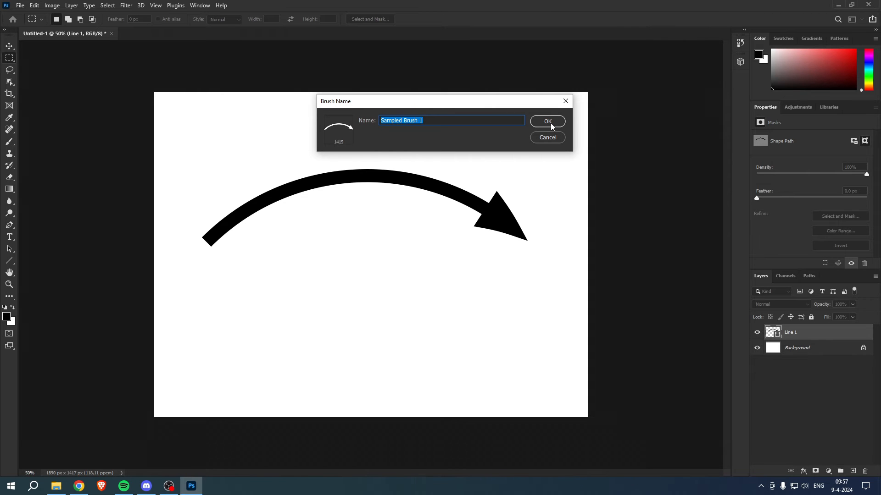
left_click(547, 121)
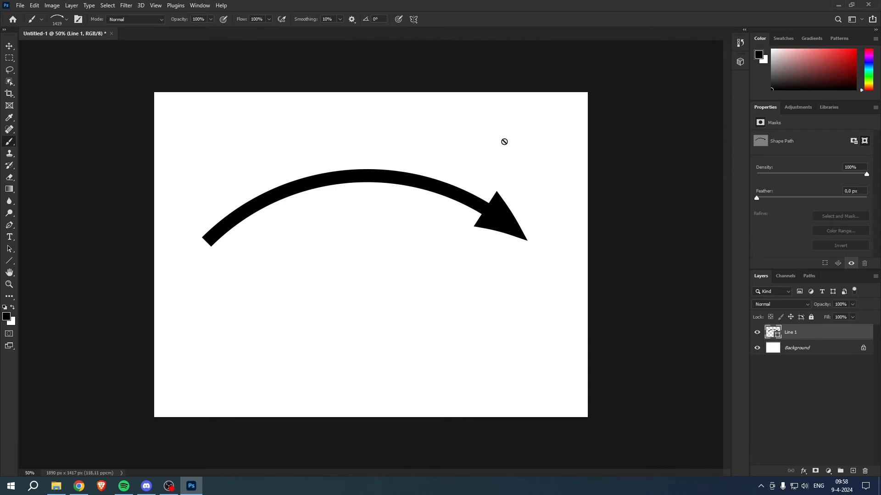
mouse_move(833, 444)
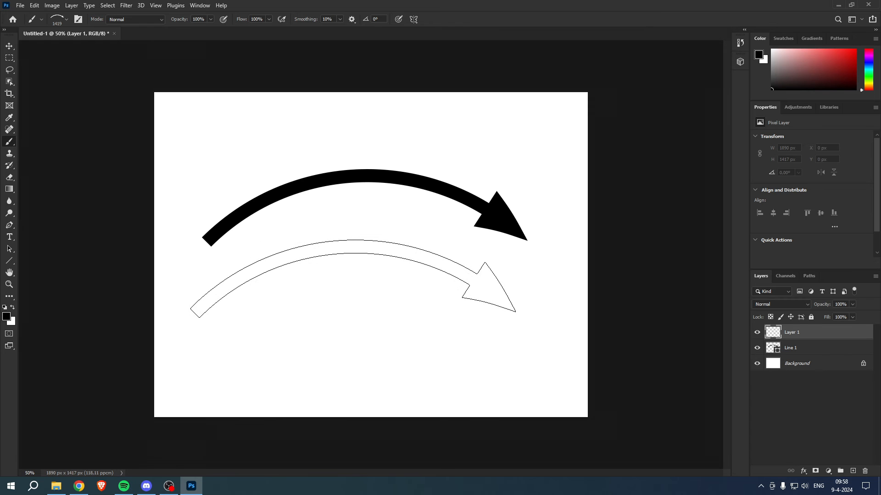
Pick Sampled Brush 1 from the brush presets, stamp it over a new layer, then start deleting that cluttered layer.
left_click(66, 19)
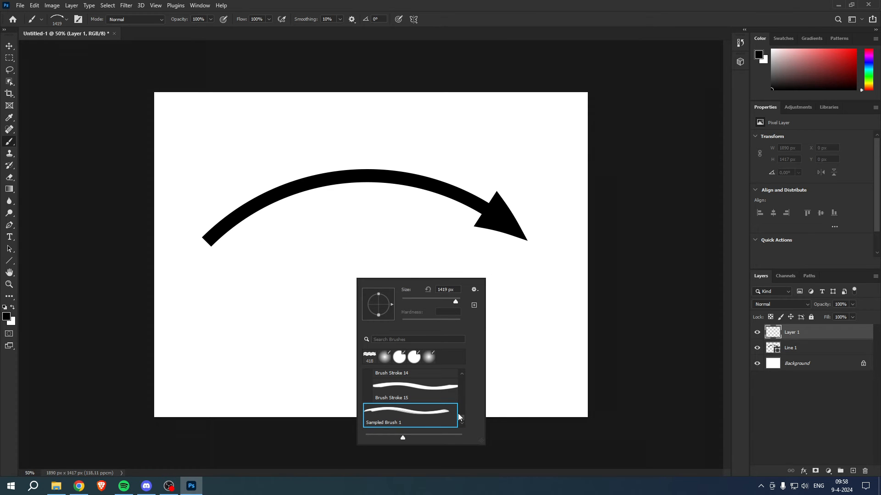
mouse_move(400, 429)
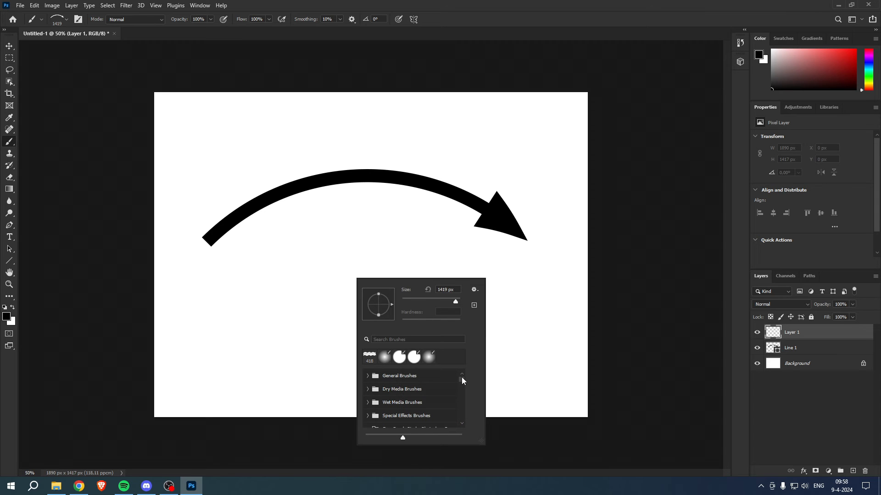
scroll("down", 3)
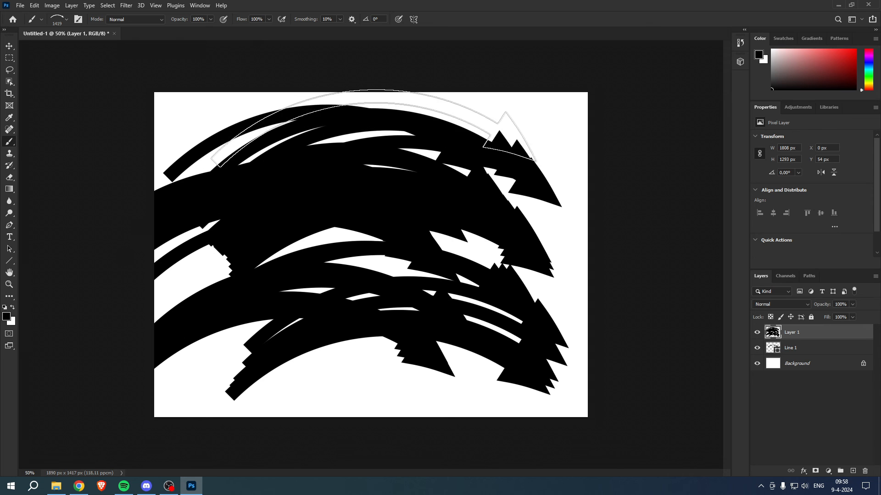
left_click(867, 470)
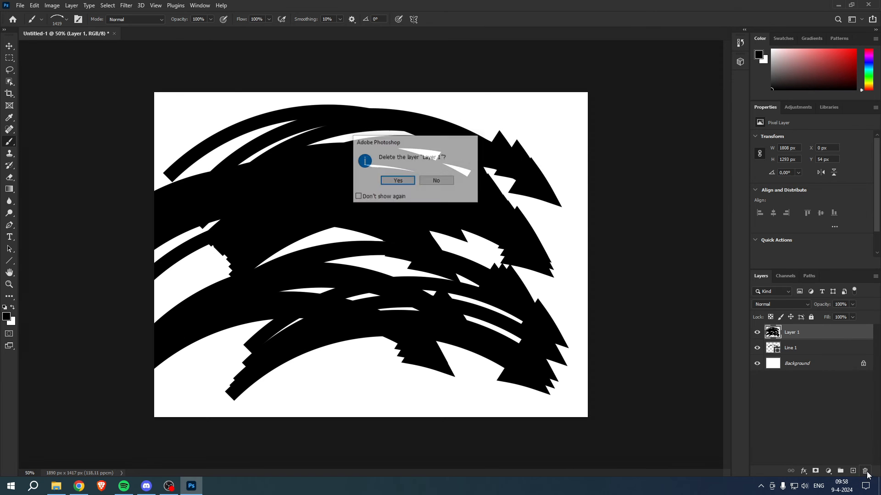
Delete the cluttered layer and bring up Layer Style for the single arrow stamp on Layer 1.
left_click(397, 181)
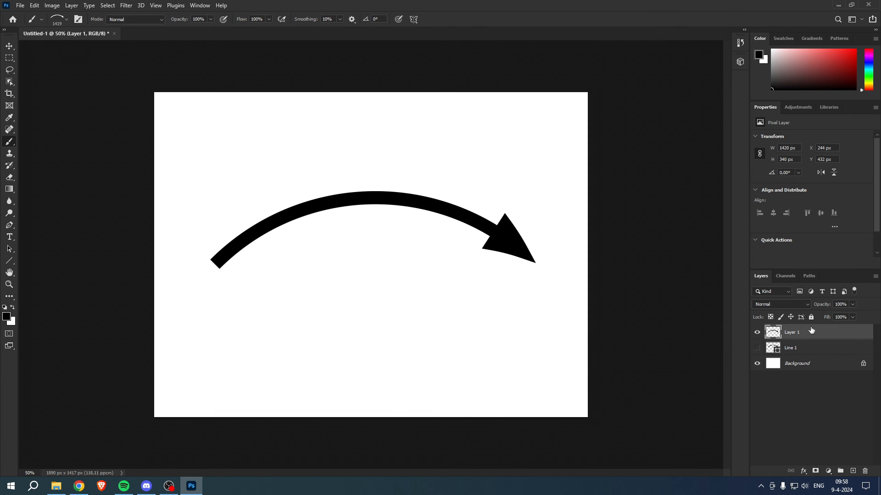
double_click(792, 332)
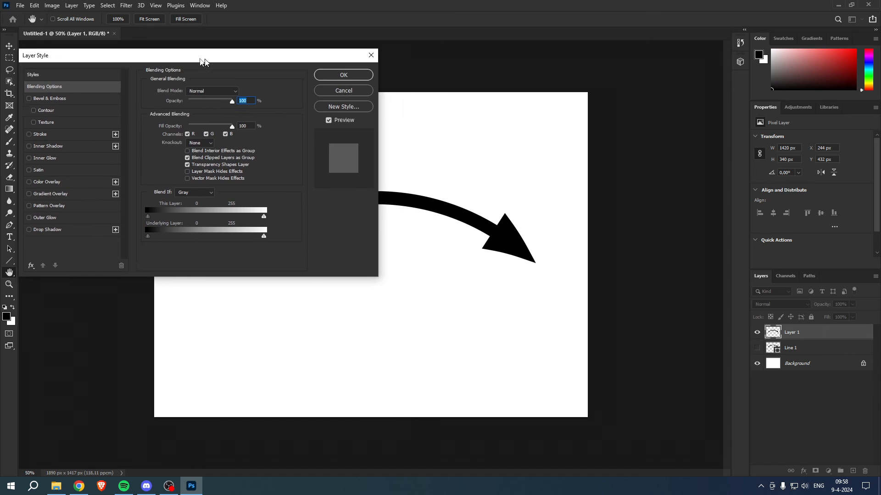
Give the arrow a red Color Overlay and a black outside Stroke with adjusted thickness.
left_click_drag(205, 61, 228, 59)
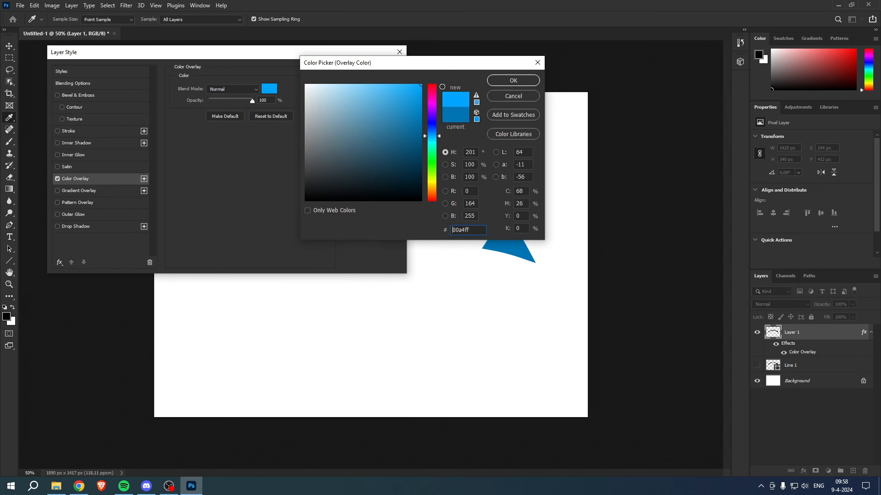
left_click(512, 81)
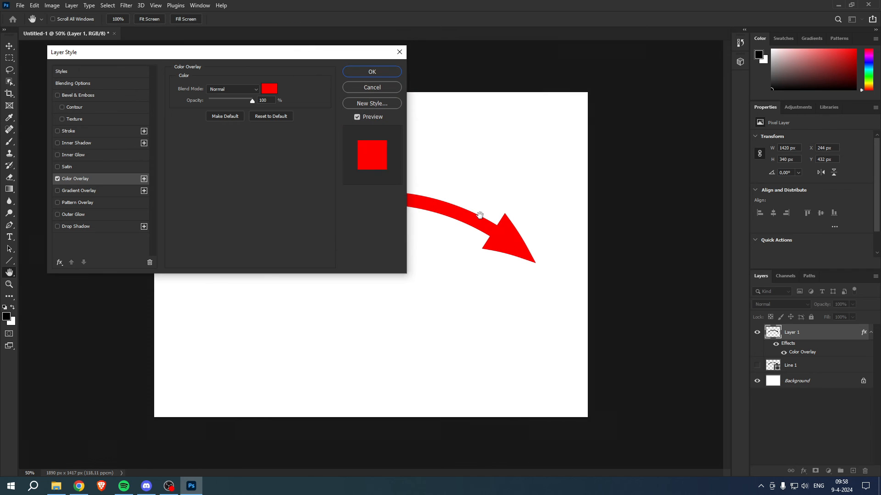
left_click(57, 131)
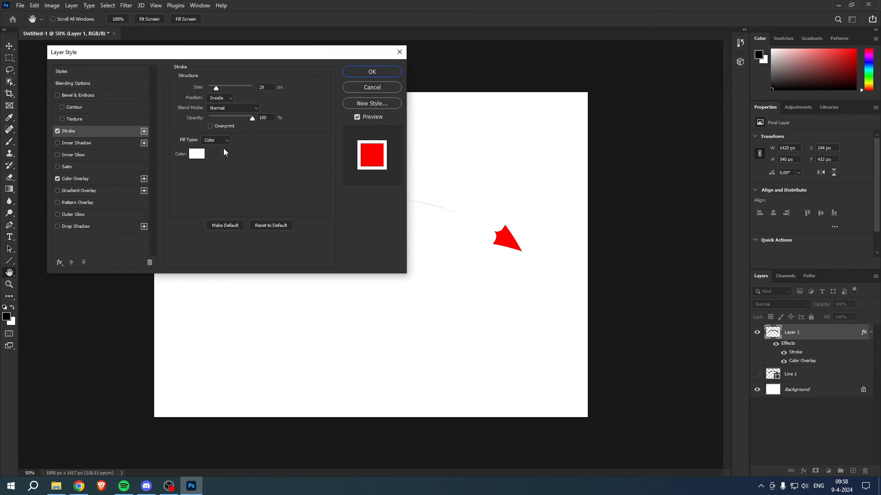
left_click(219, 99)
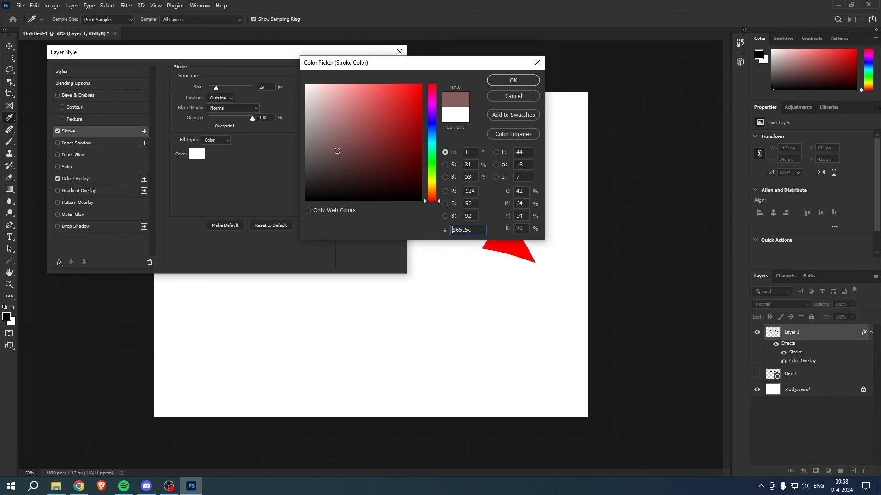
left_click(512, 80)
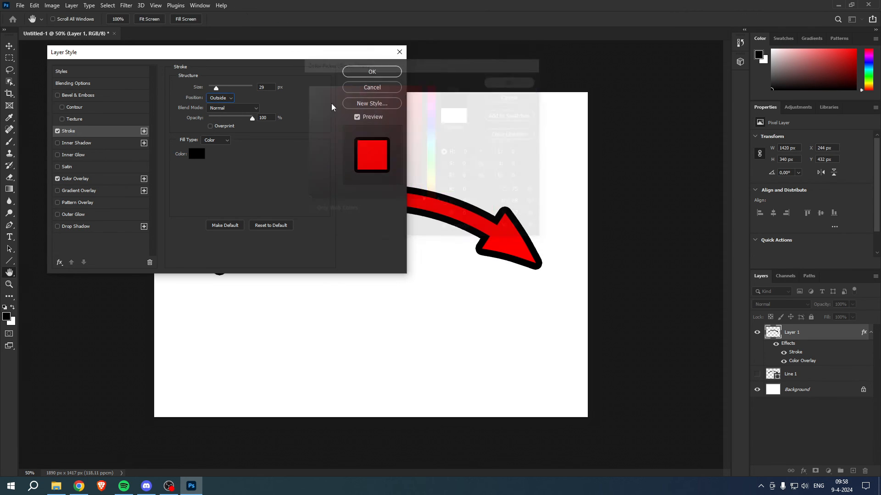
triple_click(265, 88)
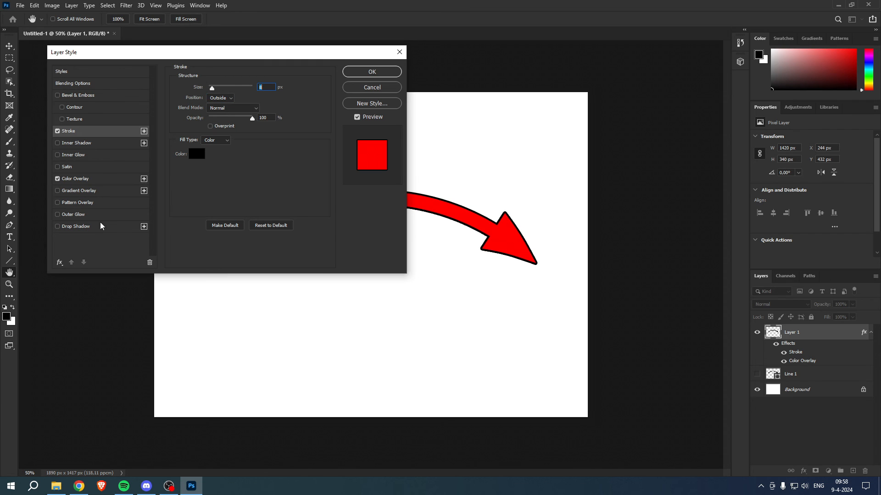
Add a Drop Shadow and apply the red fill, black outline and shadow to the arrow.
left_click(57, 227)
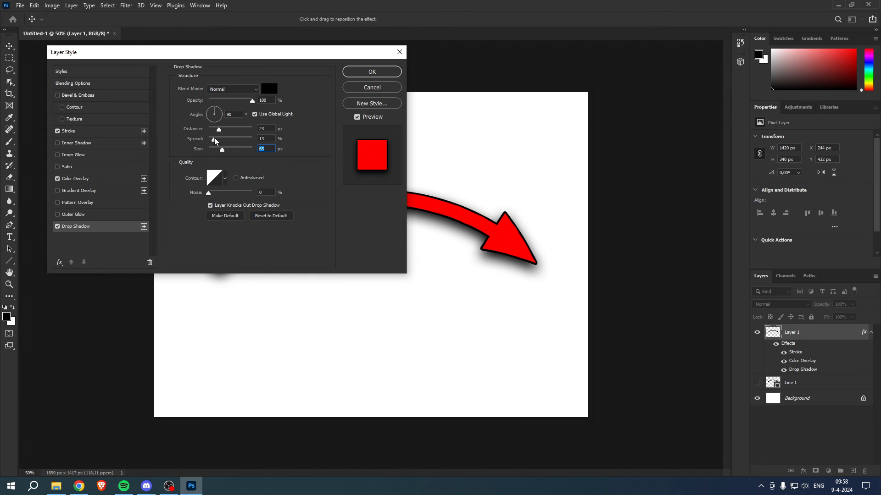
left_click(371, 71)
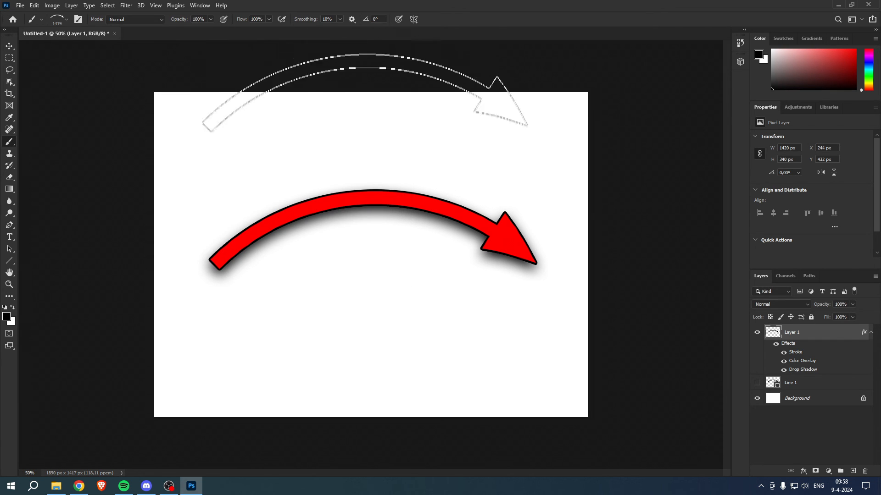